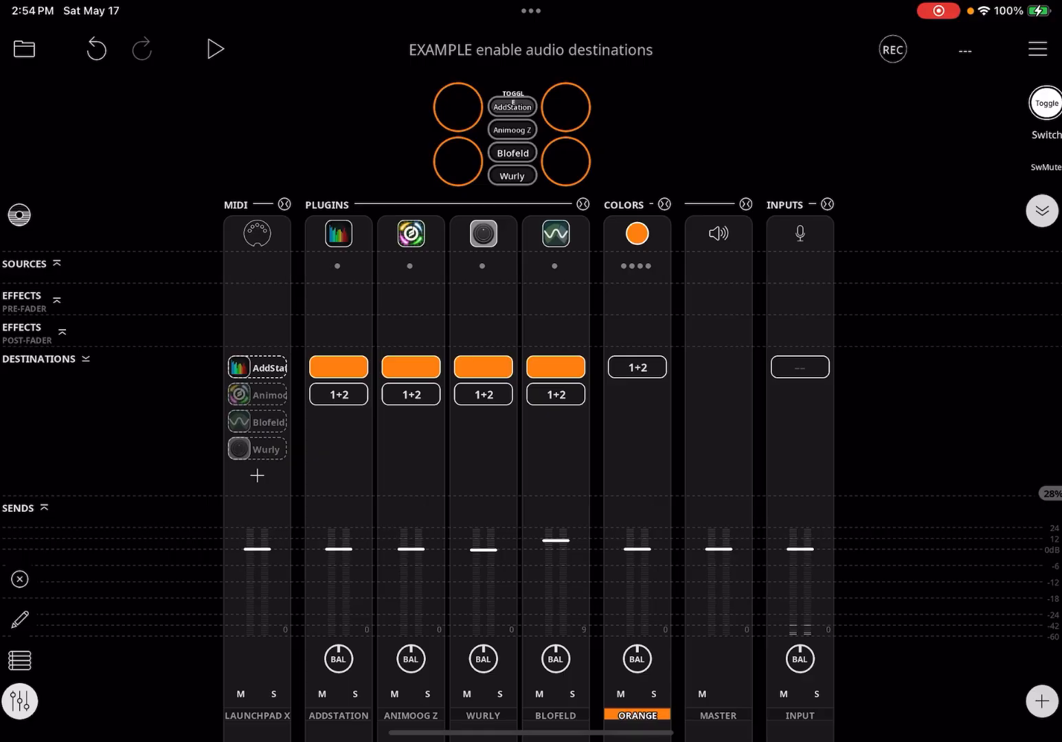
Step: Disable the AddStation MIDI destination, then re-enable it
left_click(256, 367)
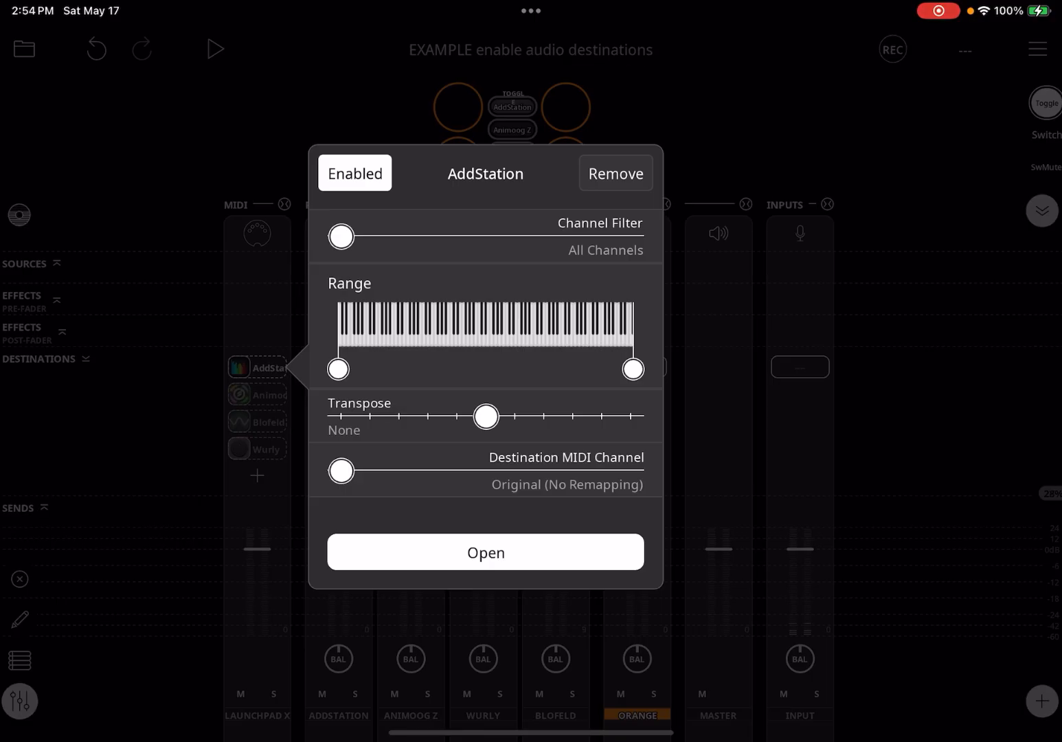
left_click(354, 172)
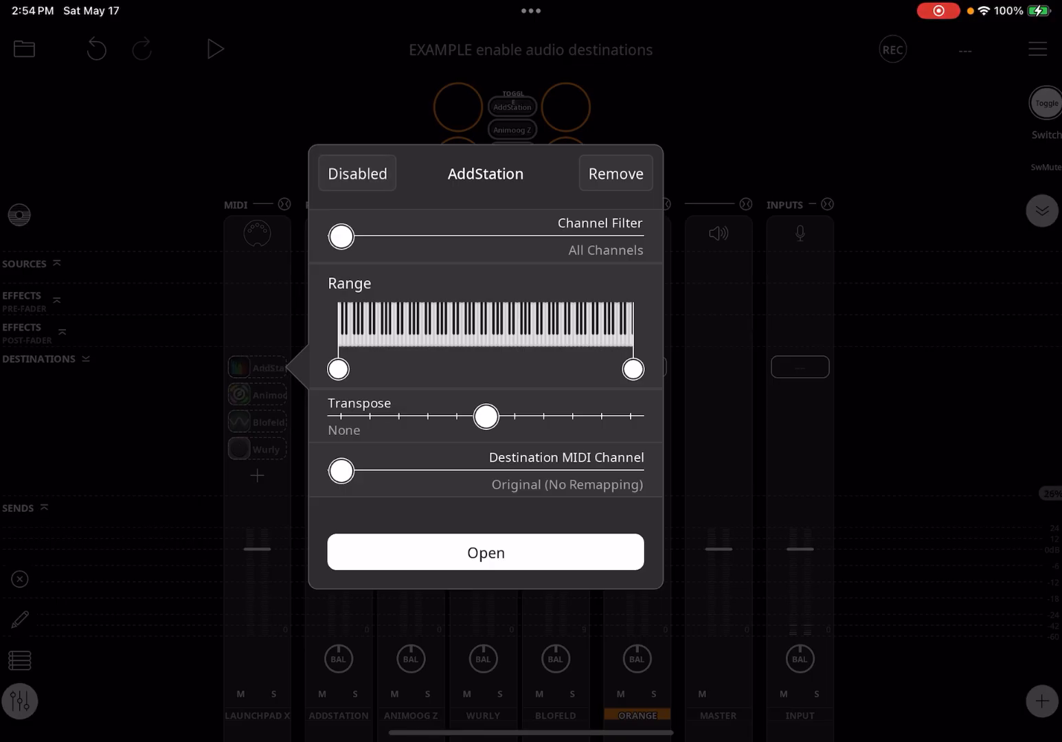
left_click(357, 172)
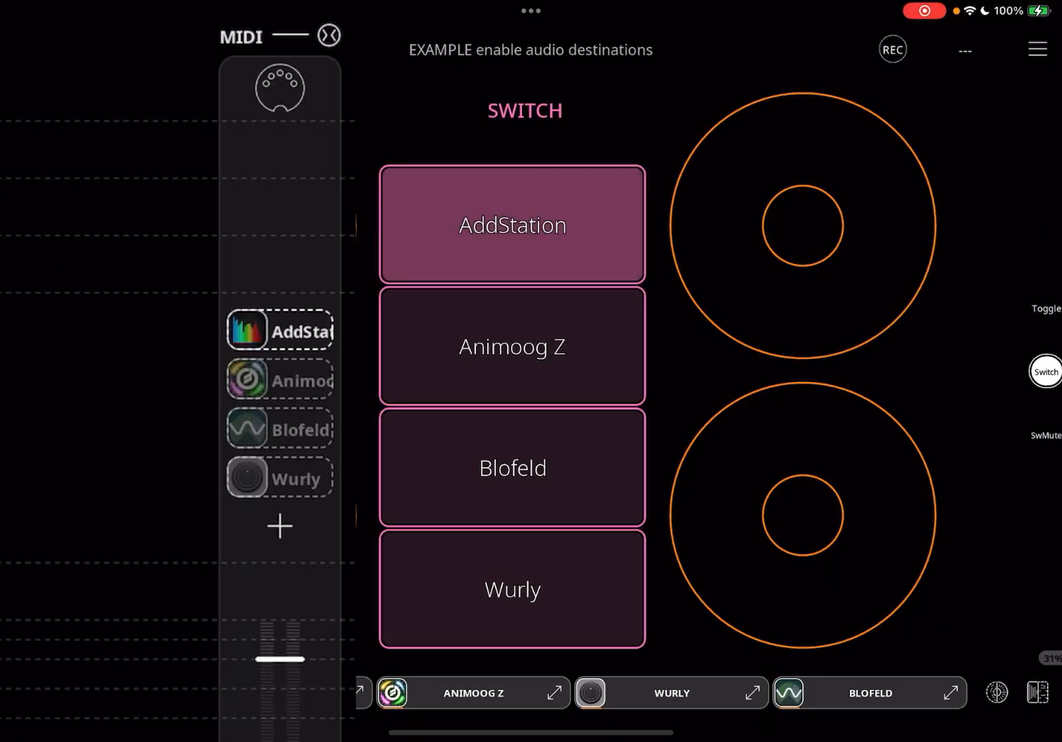
Step: Step the SWITCH widget through AddStation, Animoog Z, Blofeld and the next instrument
left_click(511, 588)
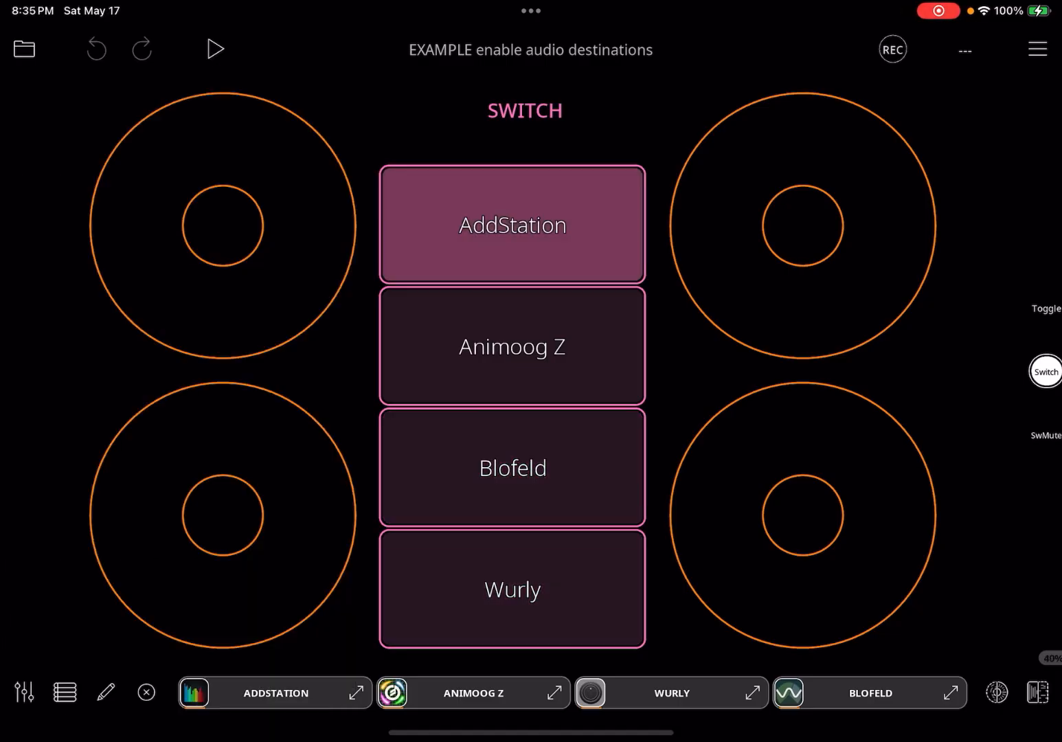
left_click(512, 345)
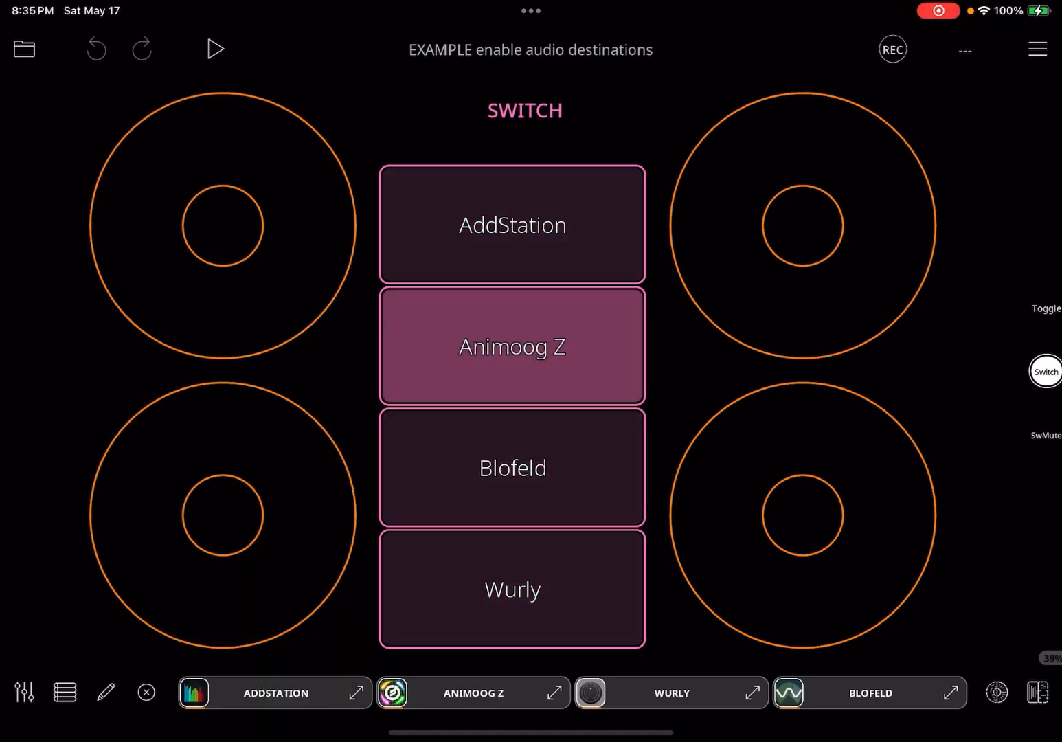
left_click(512, 467)
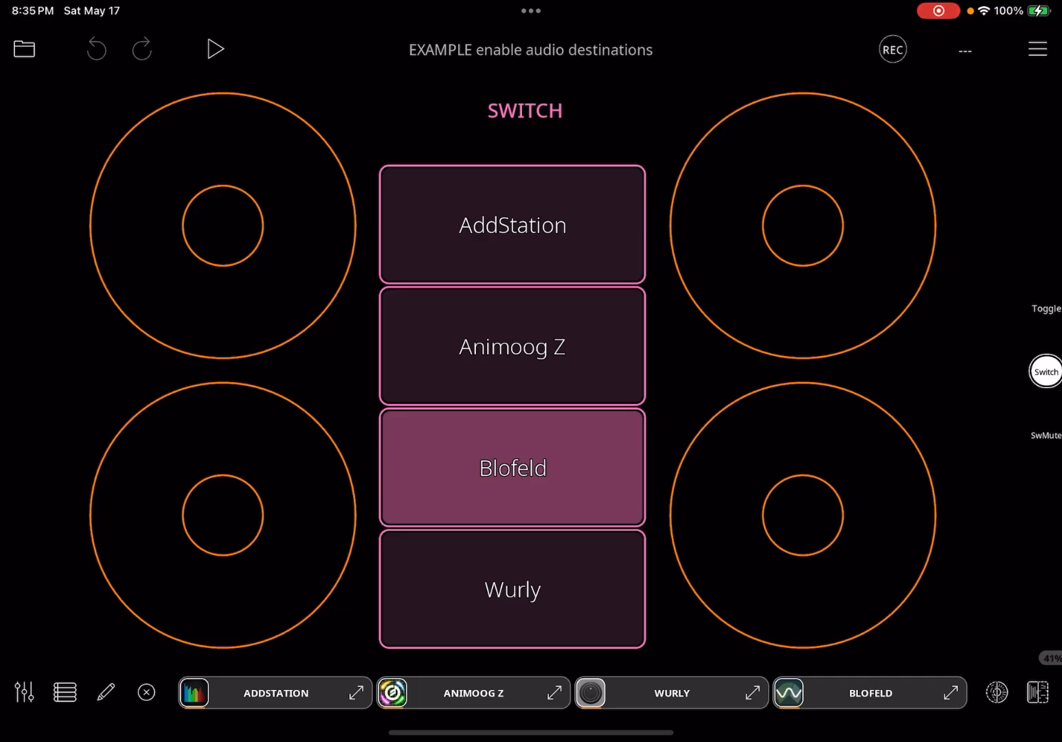
left_click(512, 588)
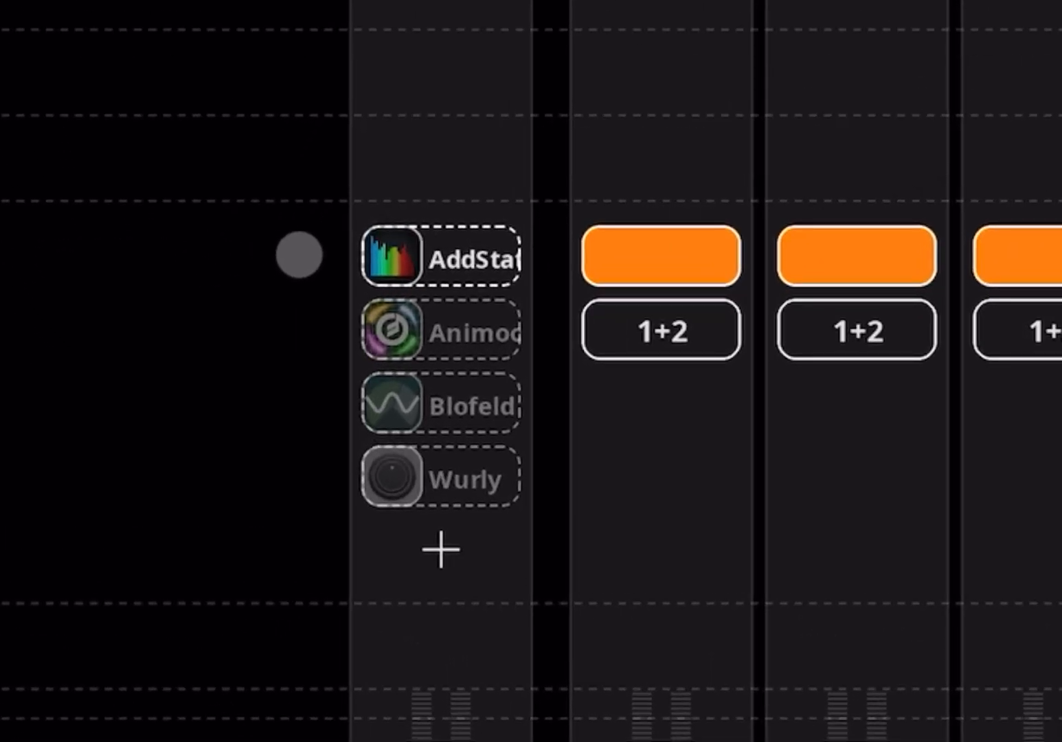
mouse_move(310, 386)
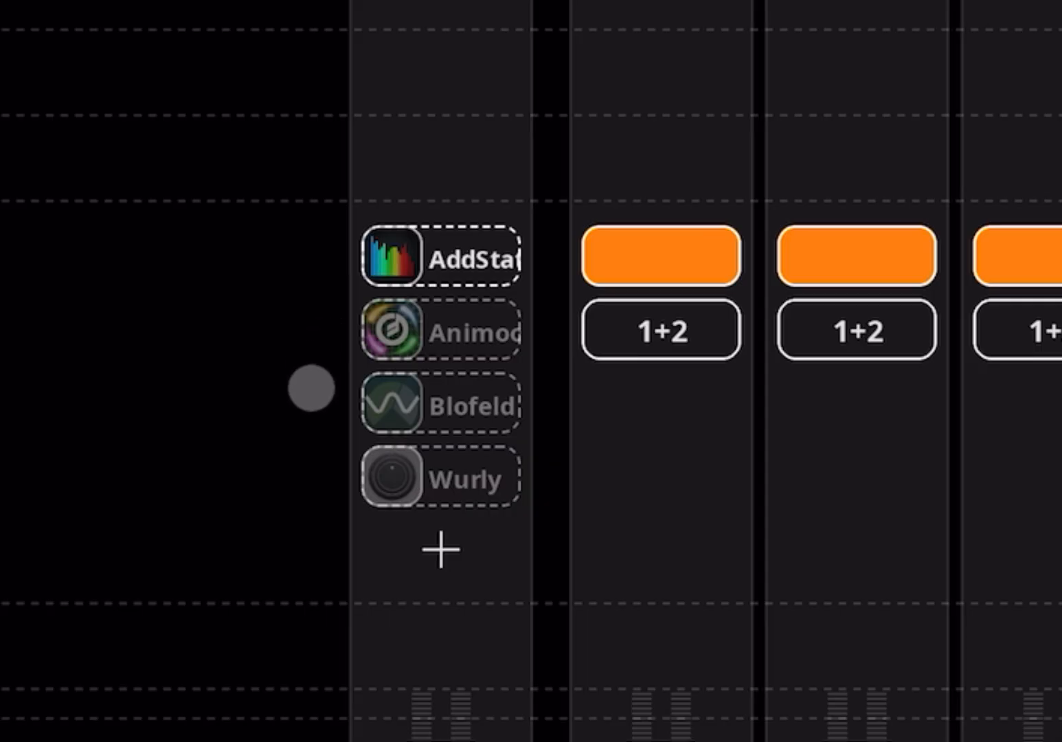
mouse_move(312, 477)
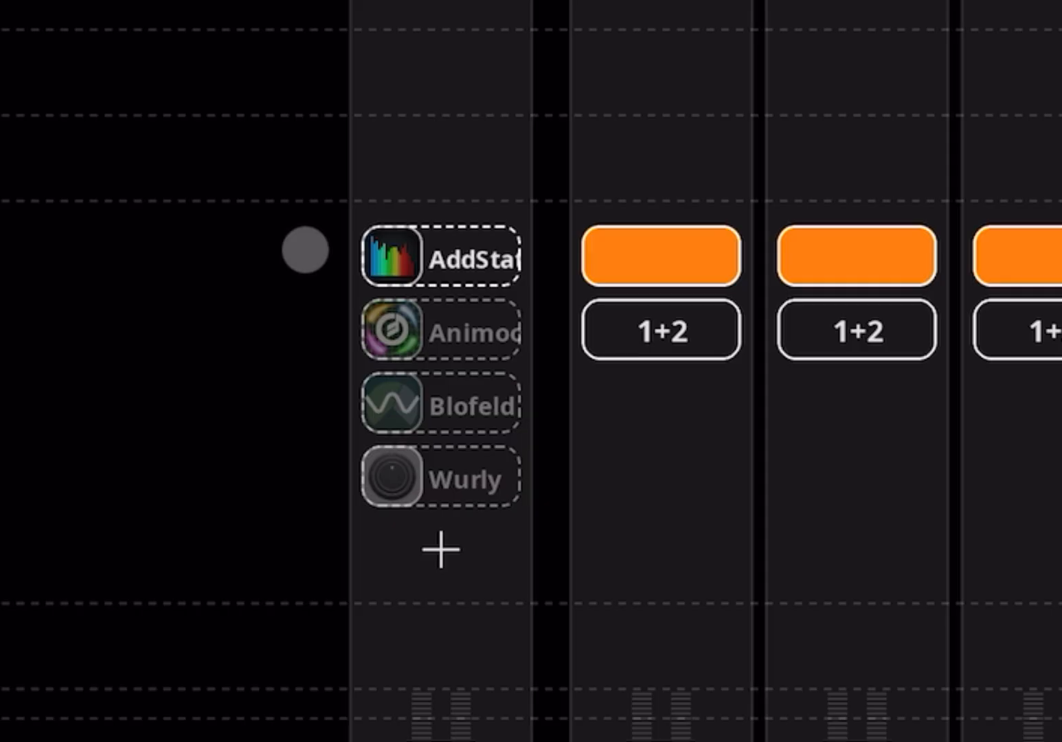
left_click(392, 259)
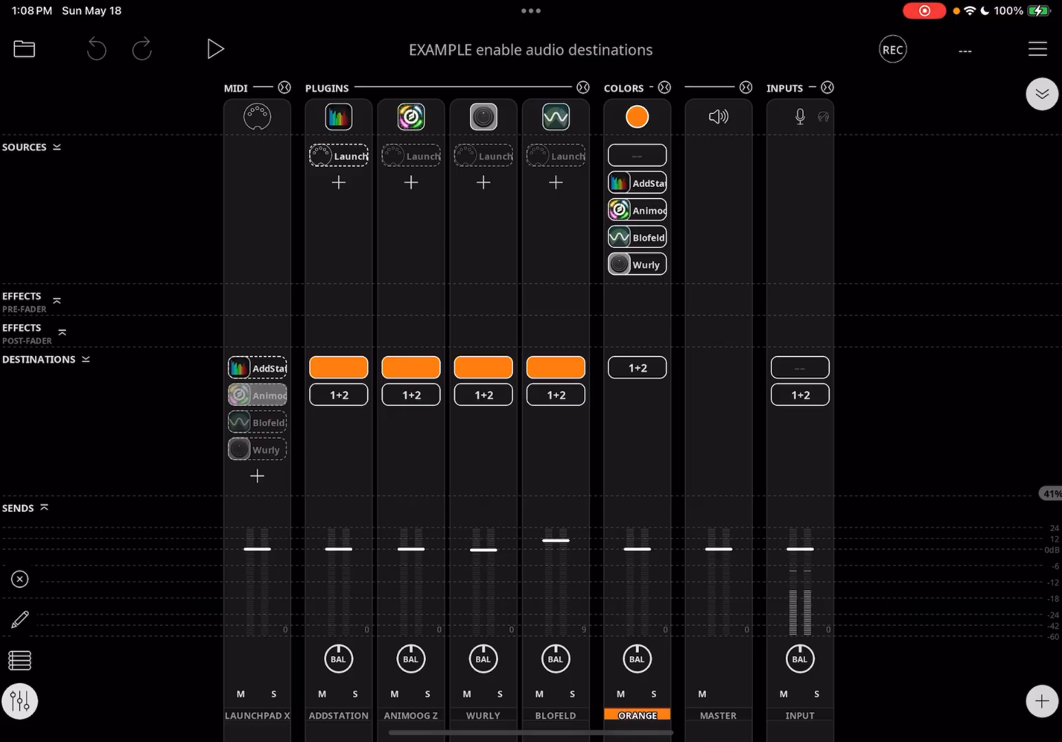
Step: Close the mixer view
left_click(257, 394)
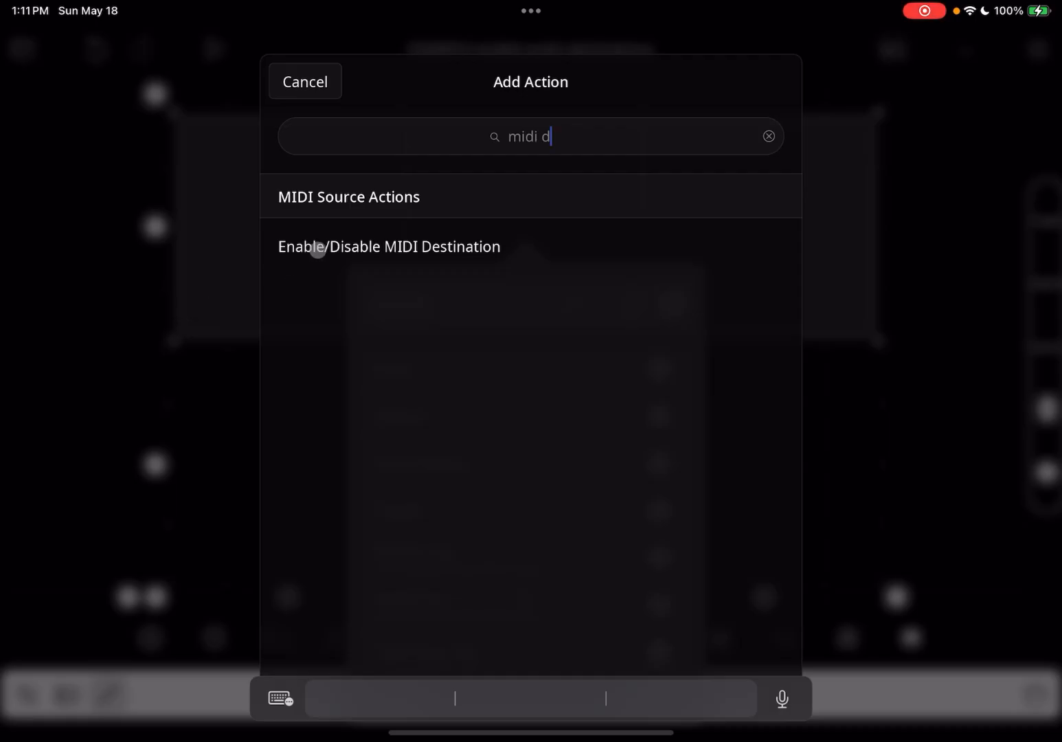
Step: Add Enable/Disable MIDI Destination to the button, targeting AddStation
left_click(388, 247)
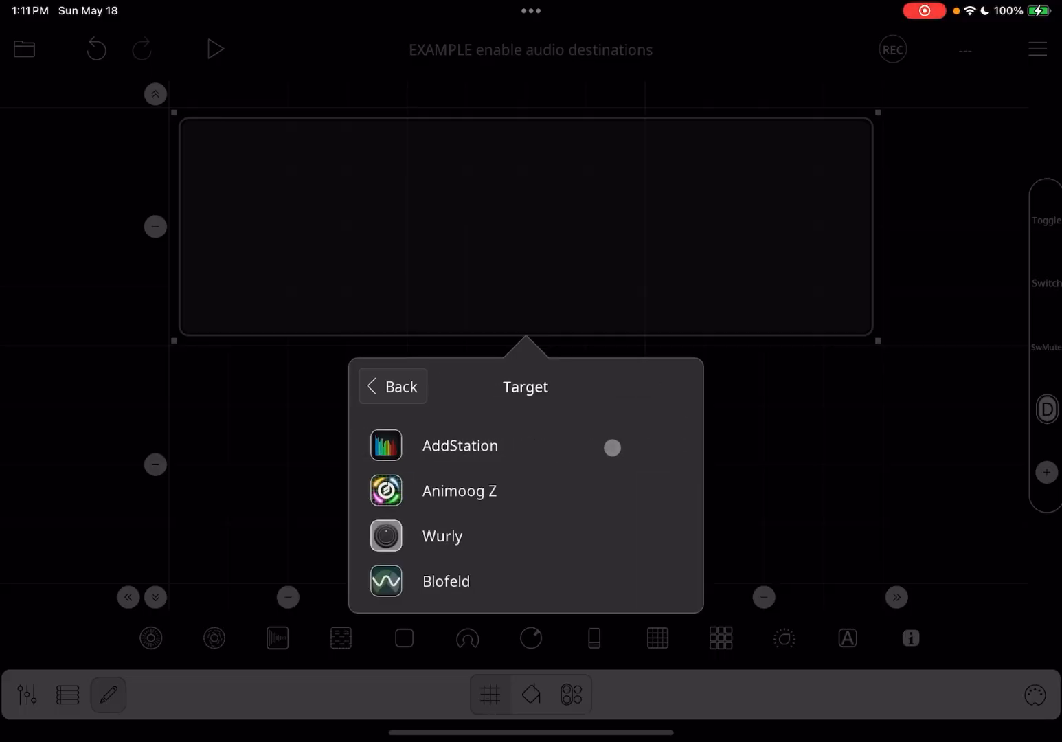
left_click(458, 445)
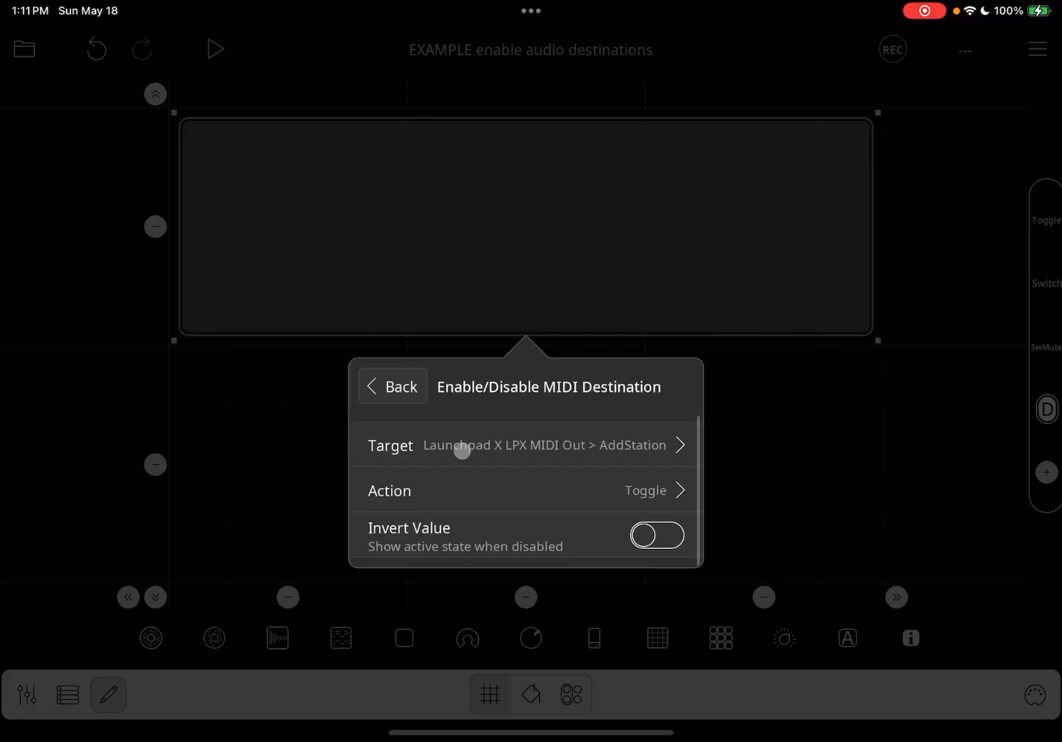
left_click(523, 489)
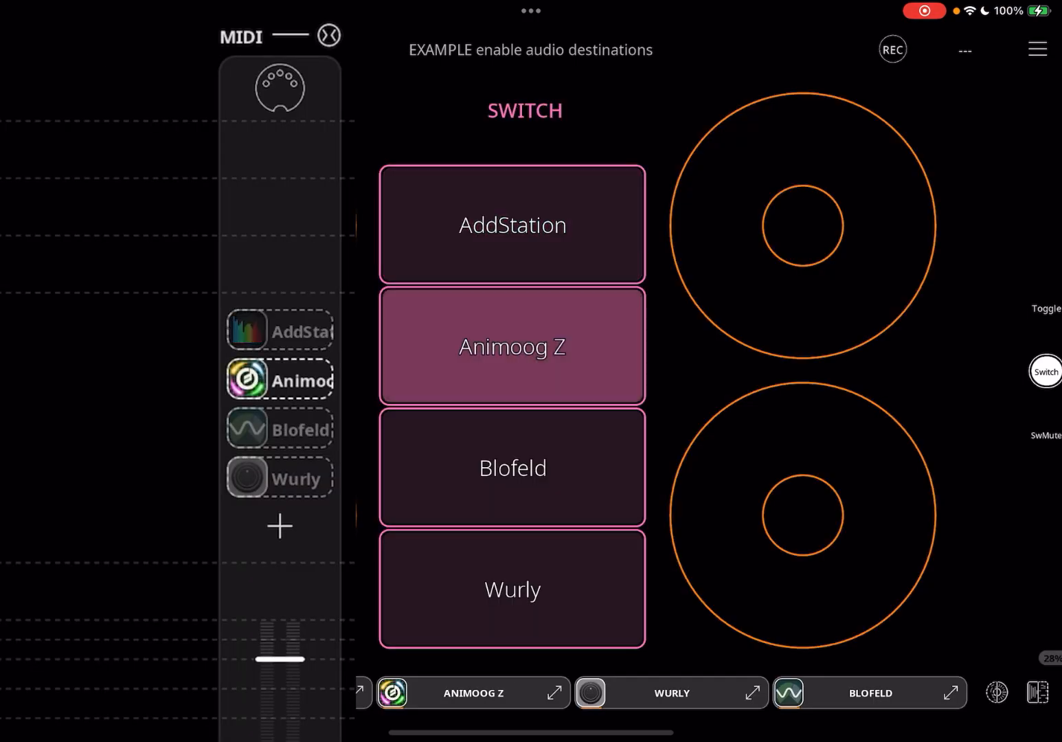
Step: Select Wurly on the SWITCH widget as the Launchpad's only MIDI destination
left_click(511, 589)
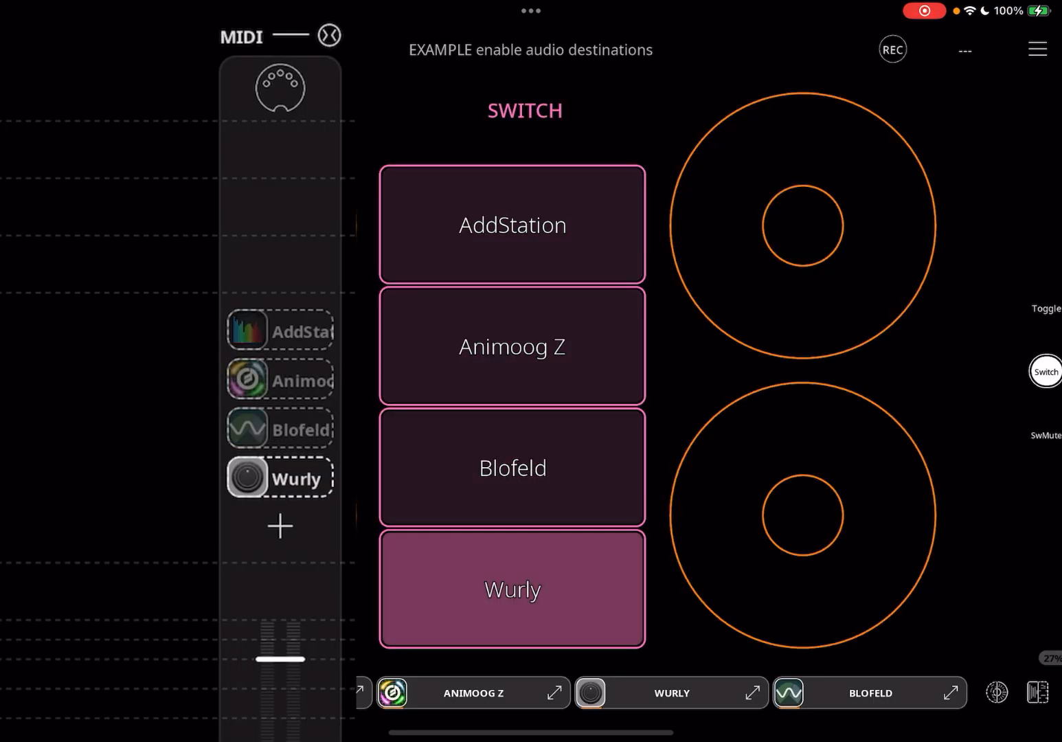